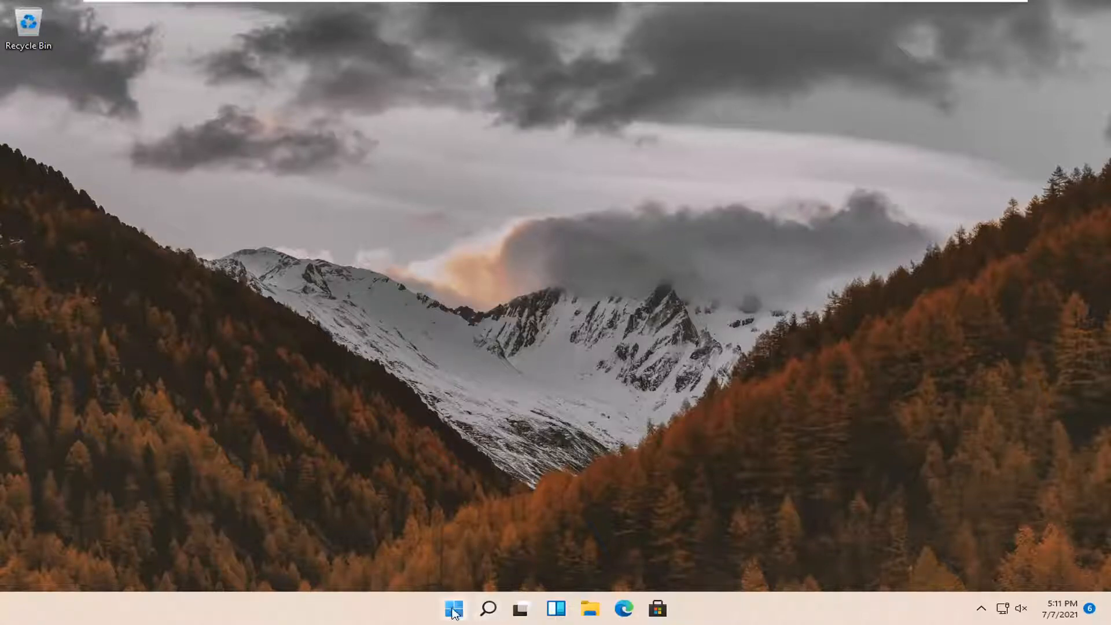
Reach Language & region via Start right-click menu, Settings, then Time & language.
right_click(454, 608)
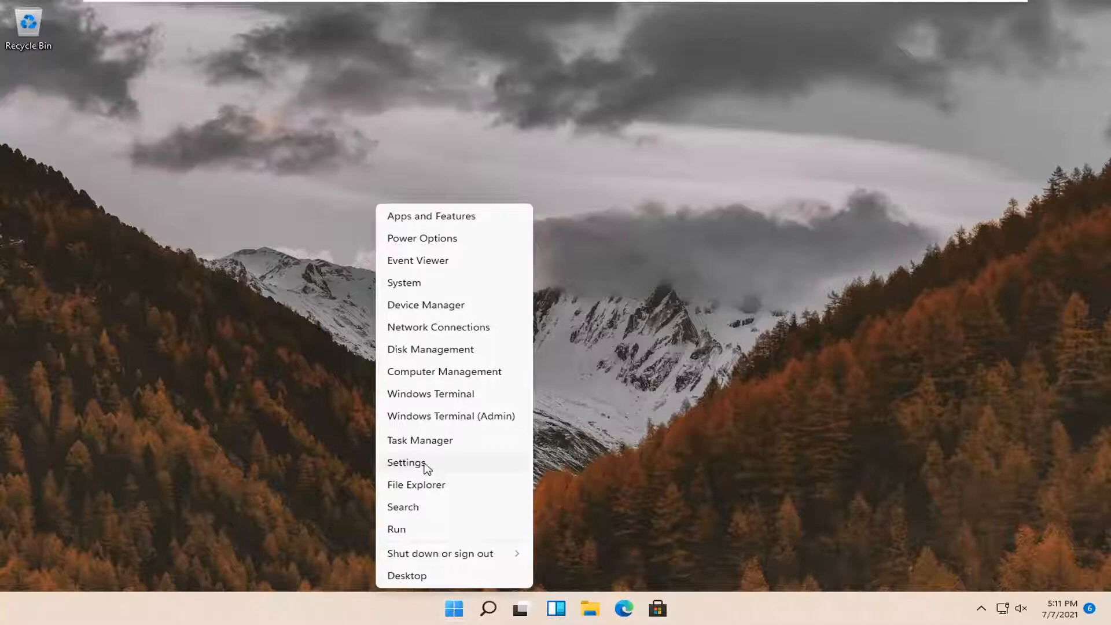
click(406, 462)
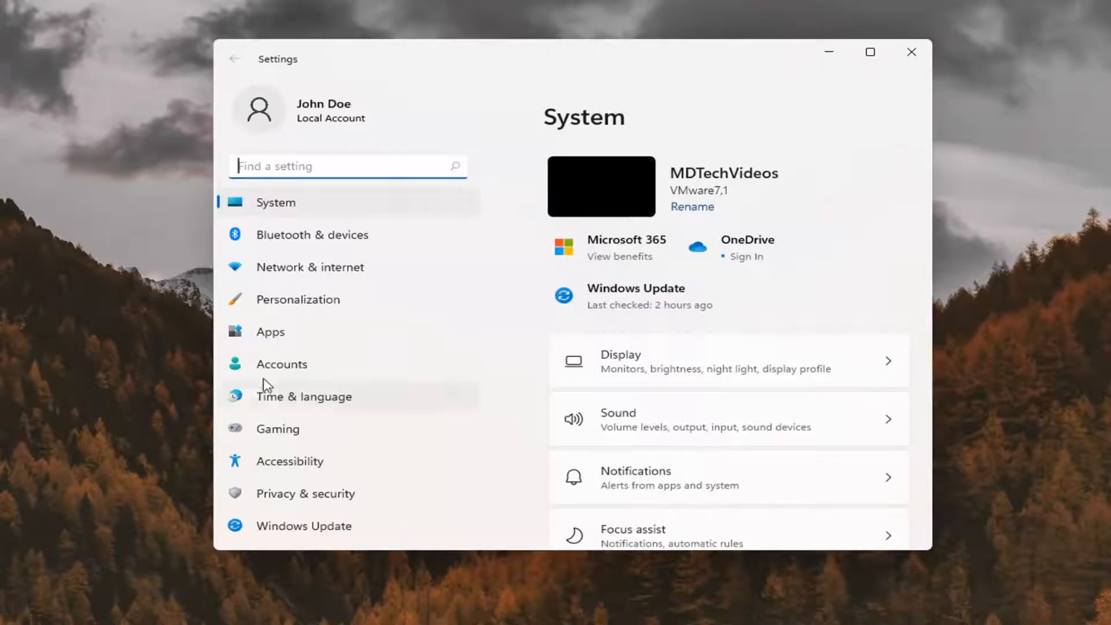
click(304, 395)
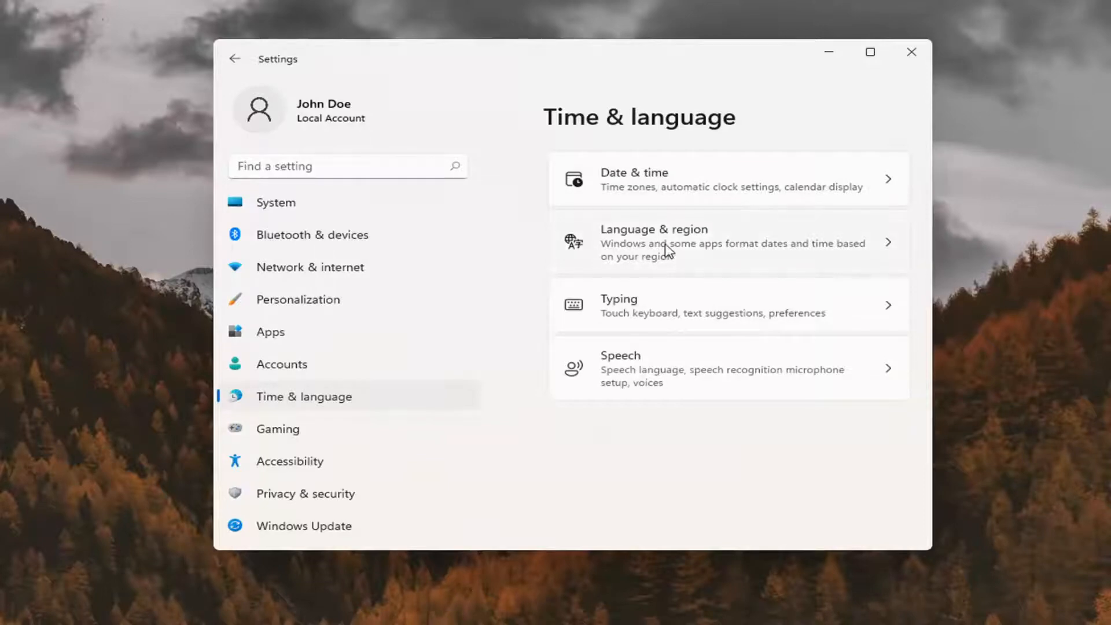
click(726, 242)
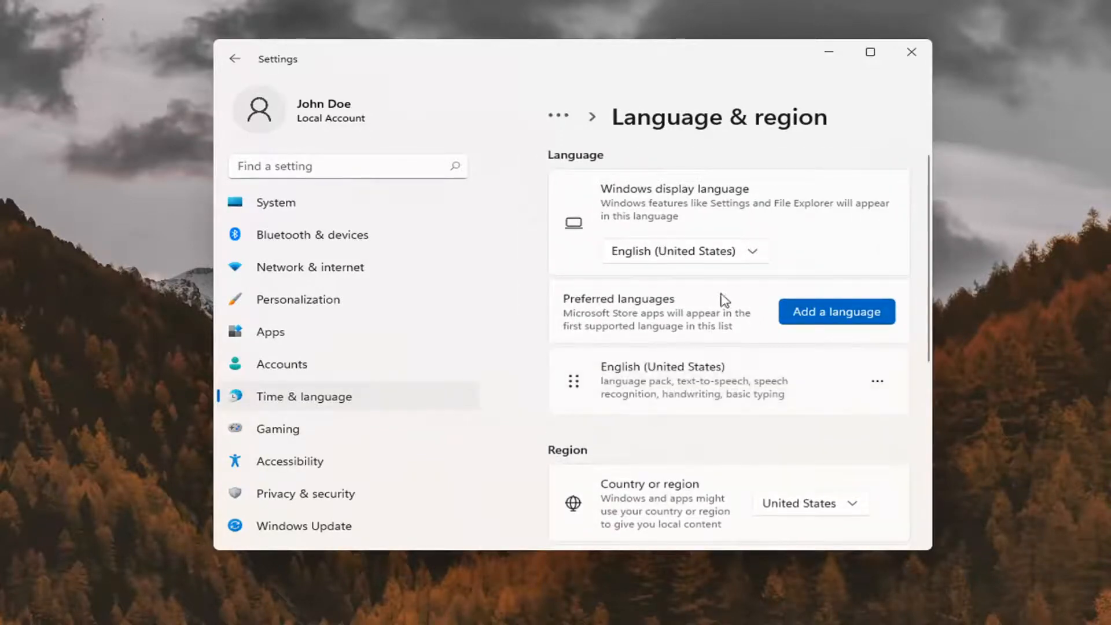
Scroll to Region and expand the Regional format dropdown listing English locale variants.
scroll(down, 3)
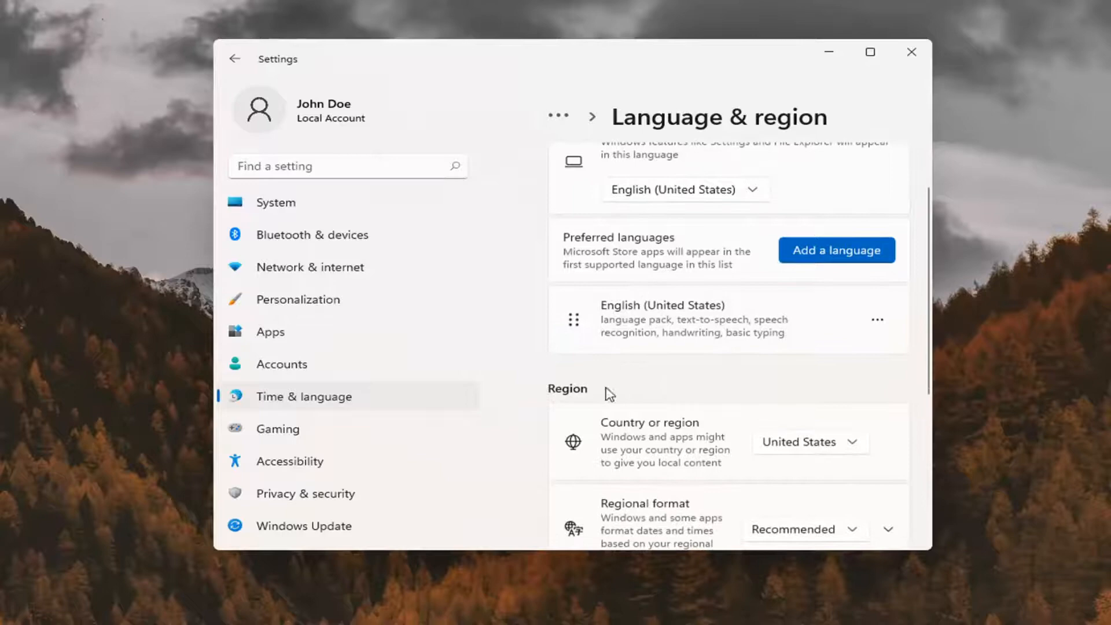
scroll(down, 3)
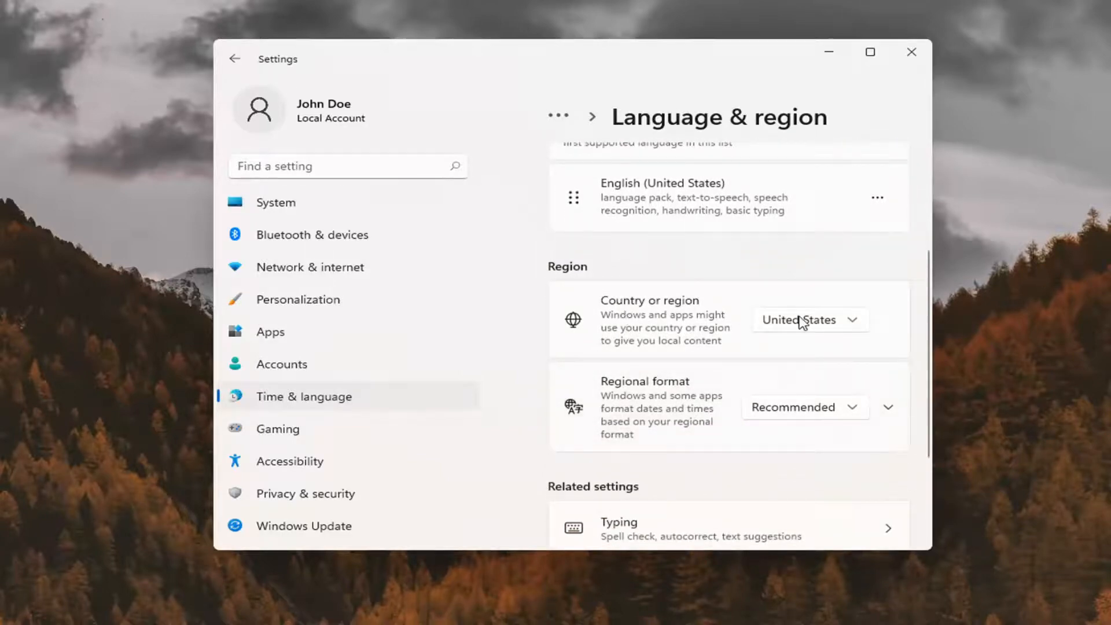
click(808, 320)
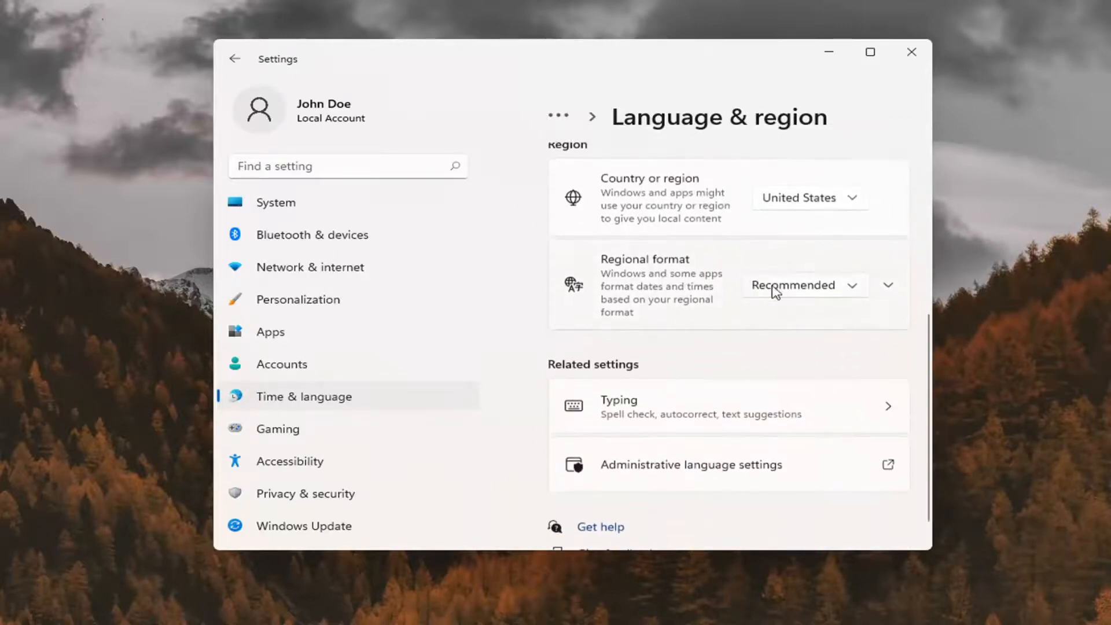
click(804, 284)
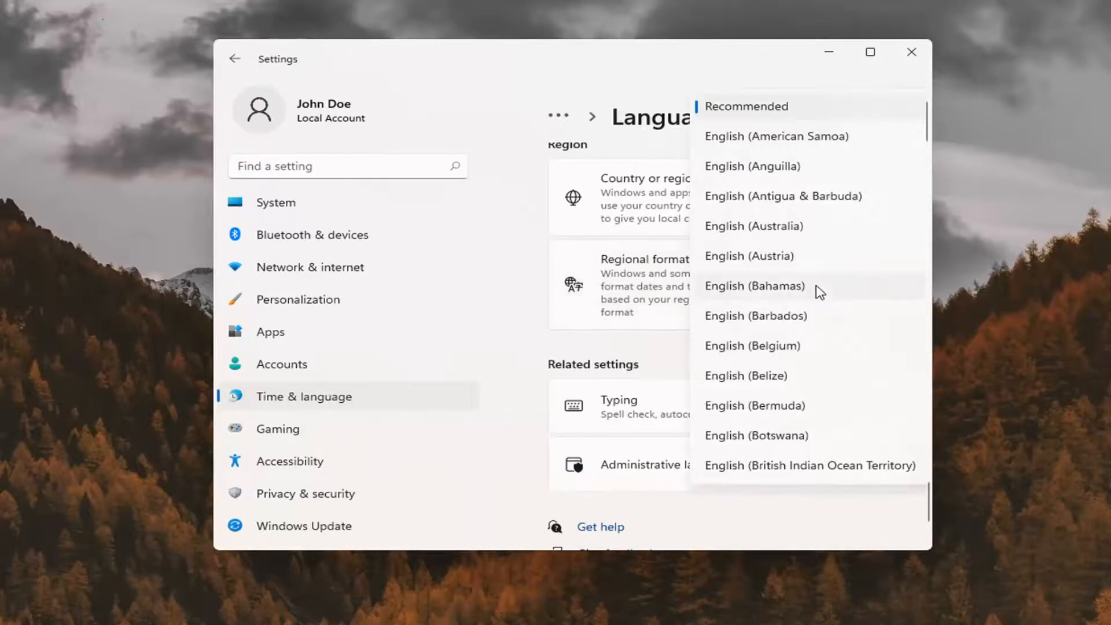
scroll(down, 3)
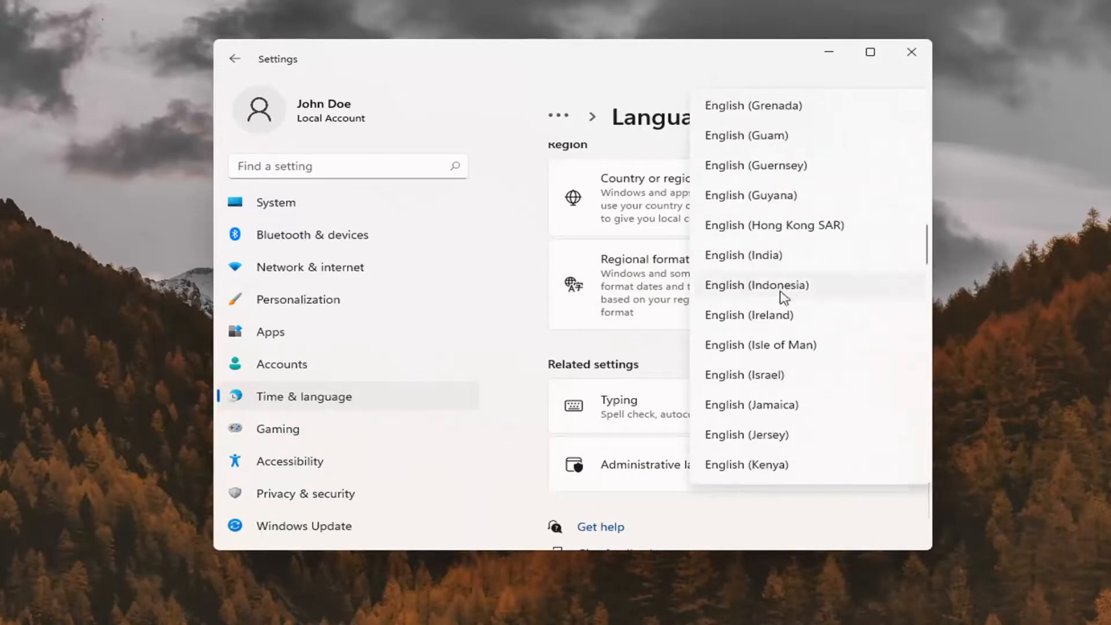